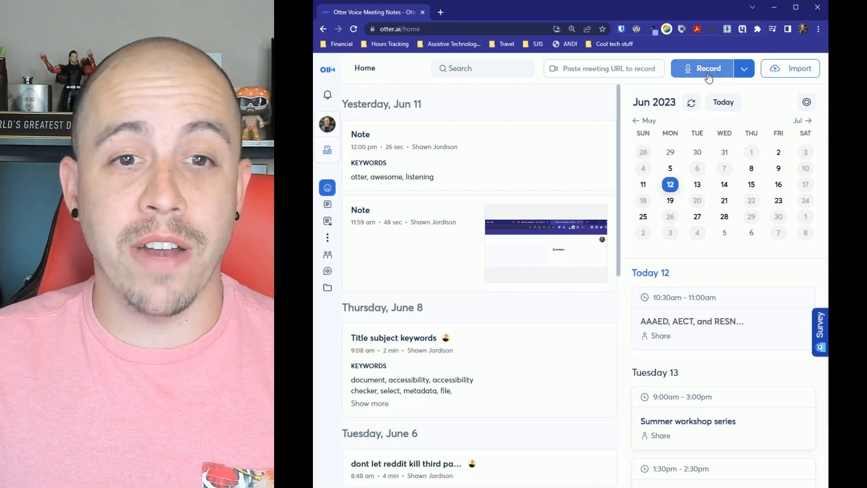
Start a new Otter.ai recording and record a roughly one-minute conversation
click(702, 68)
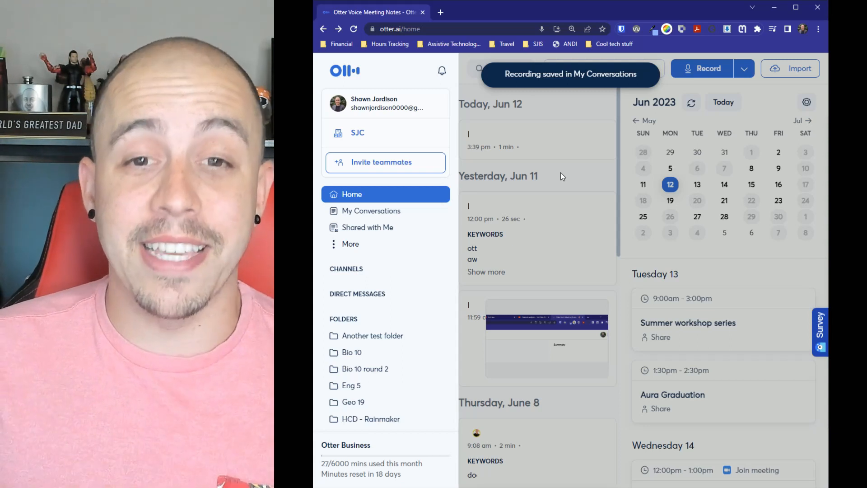
Open the 'How to tag Links in a PDF' conversation from My Conversations
click(372, 211)
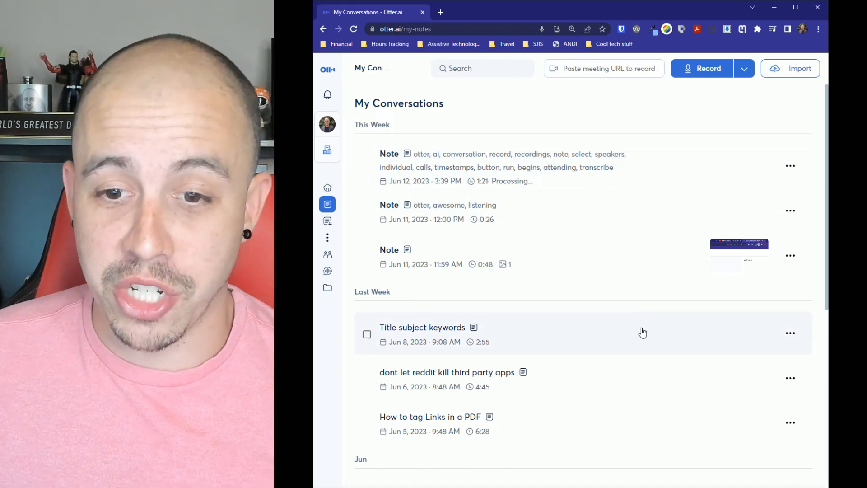
scroll(down, 3)
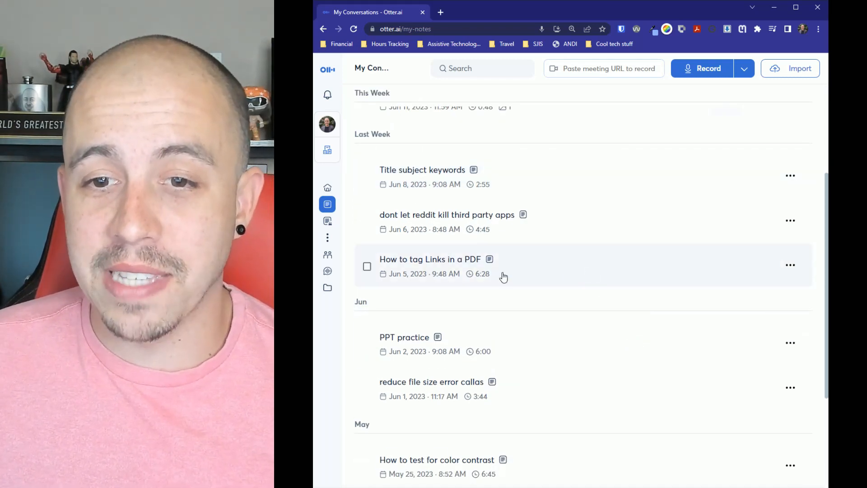
mouse_move(475, 274)
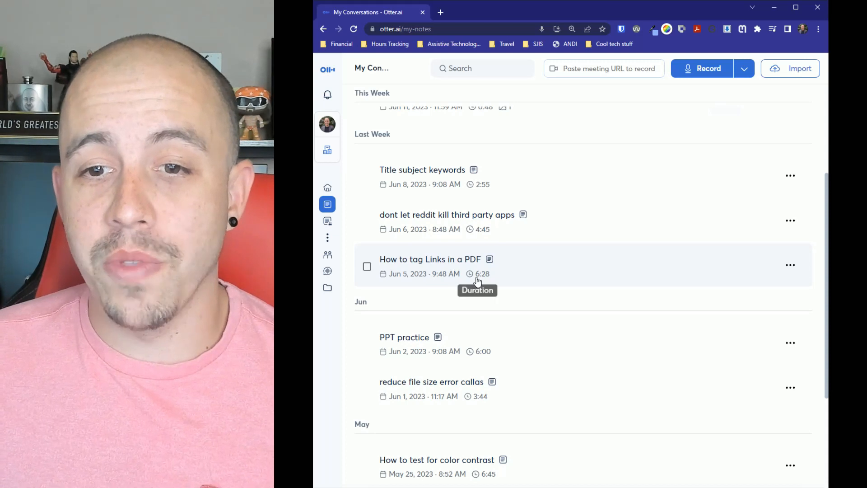
mouse_move(547, 278)
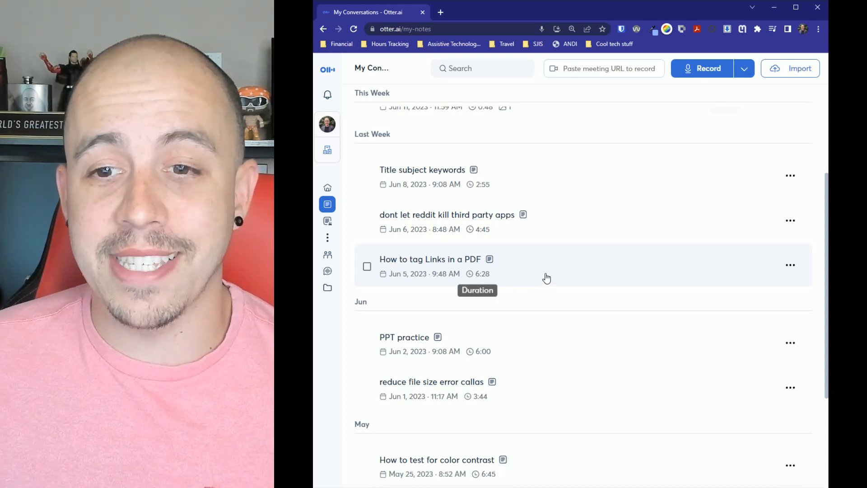
click(430, 259)
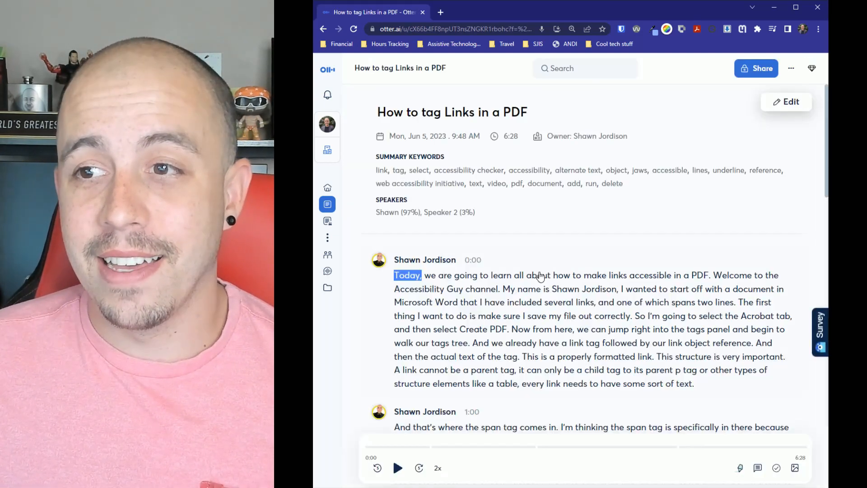
Show the Summary panel and expand all sections, including link accessibility and alternate text
click(814, 102)
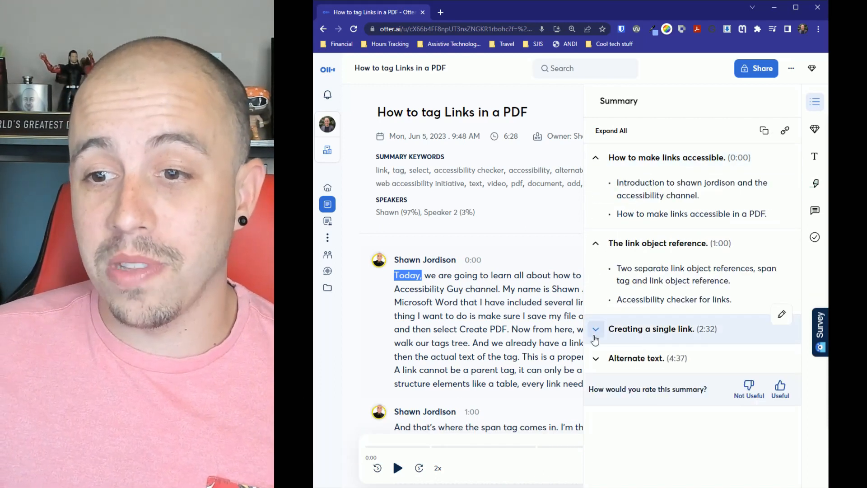
click(596, 328)
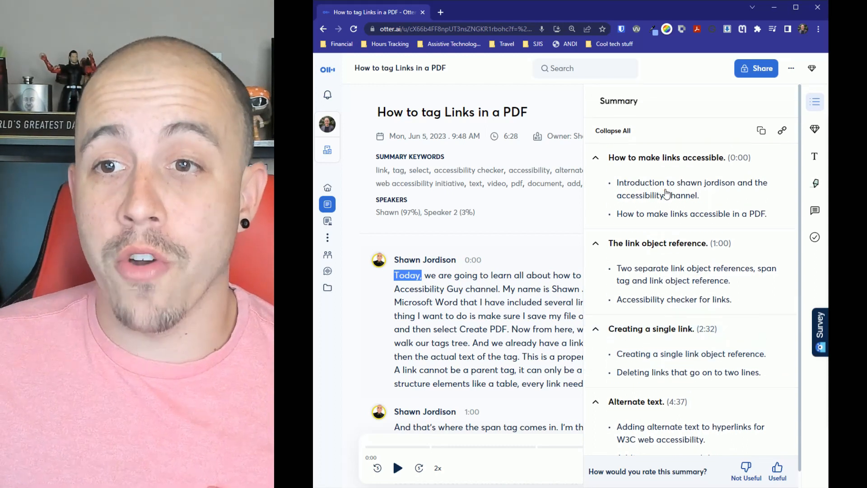
mouse_move(761, 131)
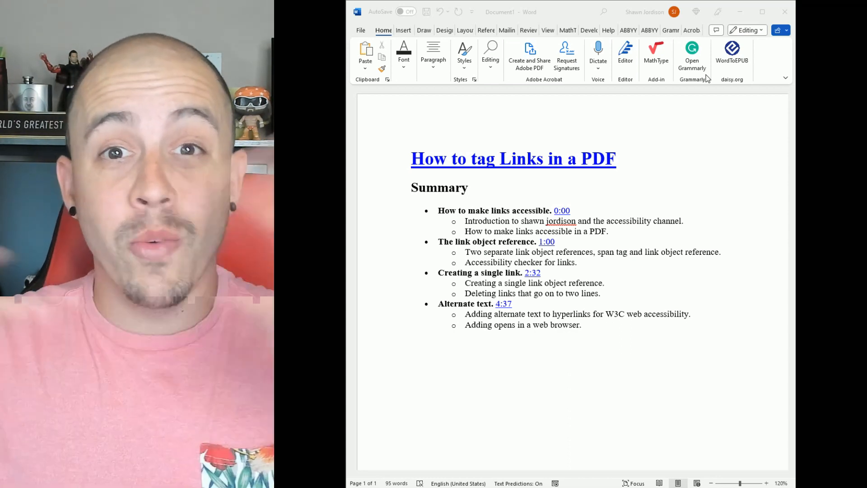
mouse_move(654, 123)
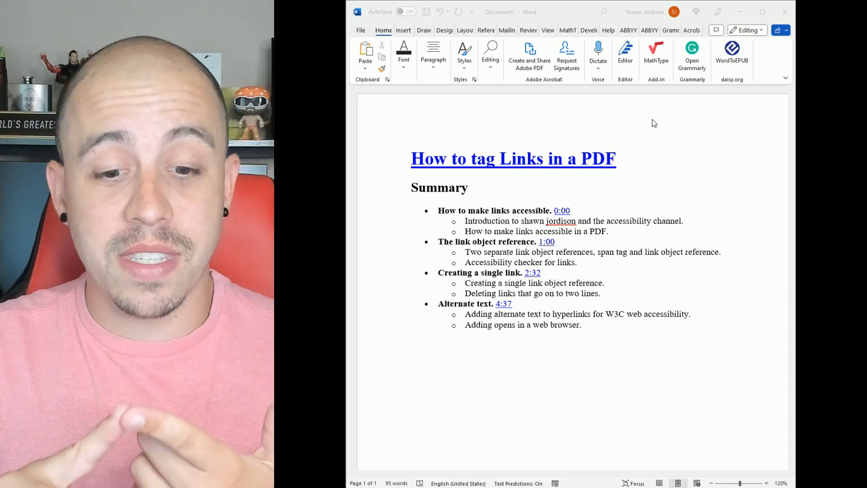